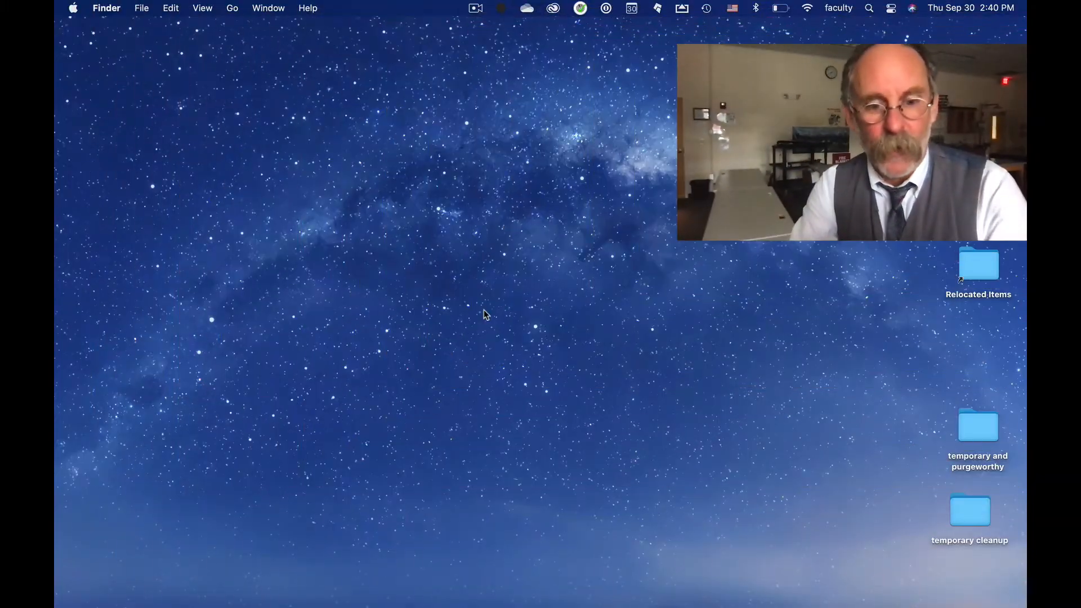
mouse_move(351, 464)
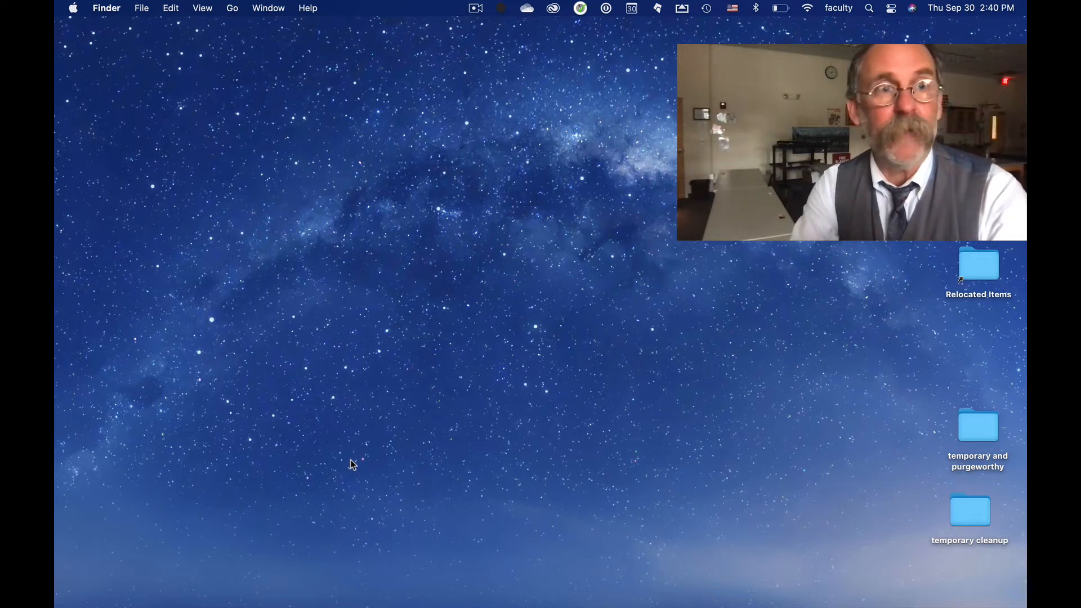
Launch Preview from Spotlight and cancel its Open dialog so no document is loaded.
type("preview")
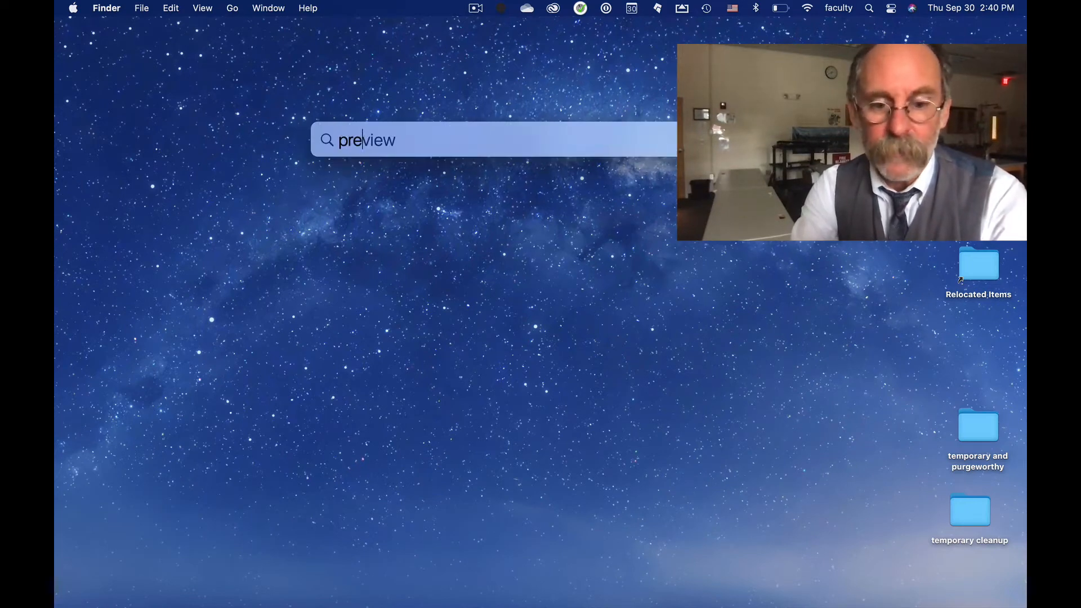
type("previw")
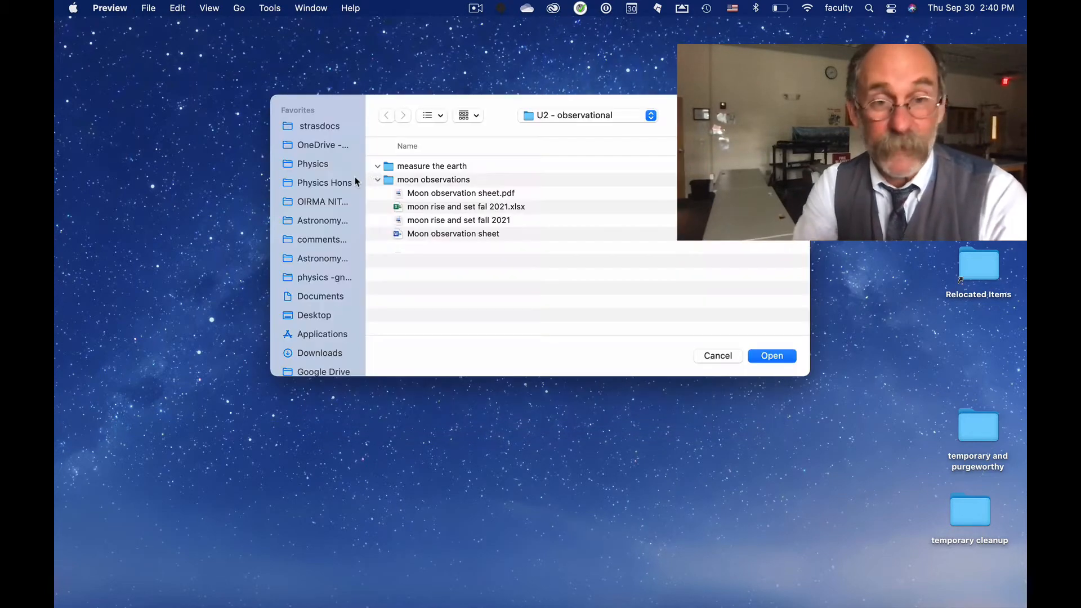
left_click(379, 165)
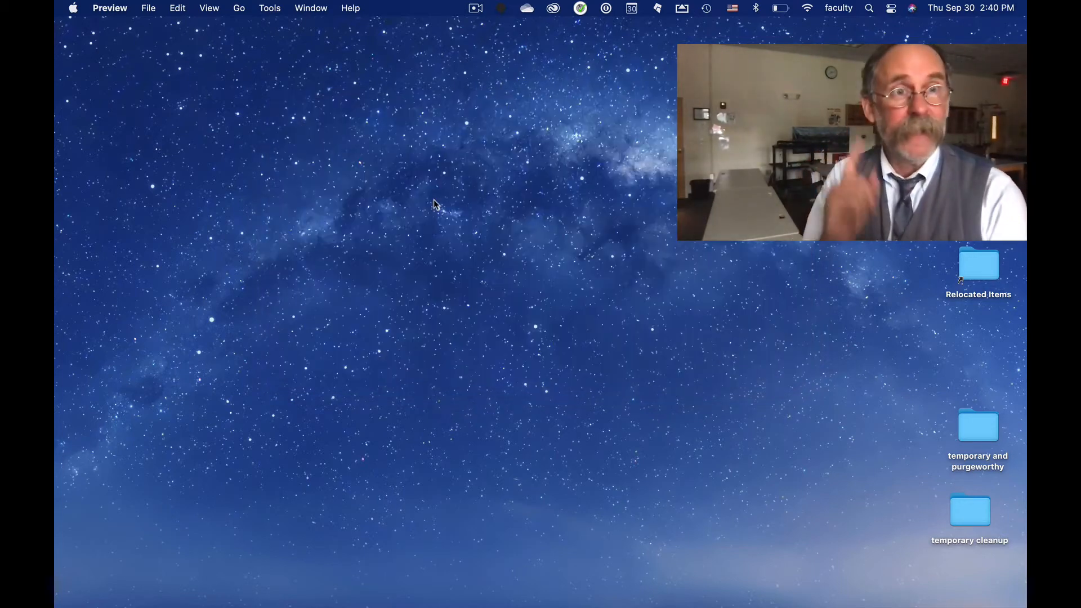
mouse_move(169, 76)
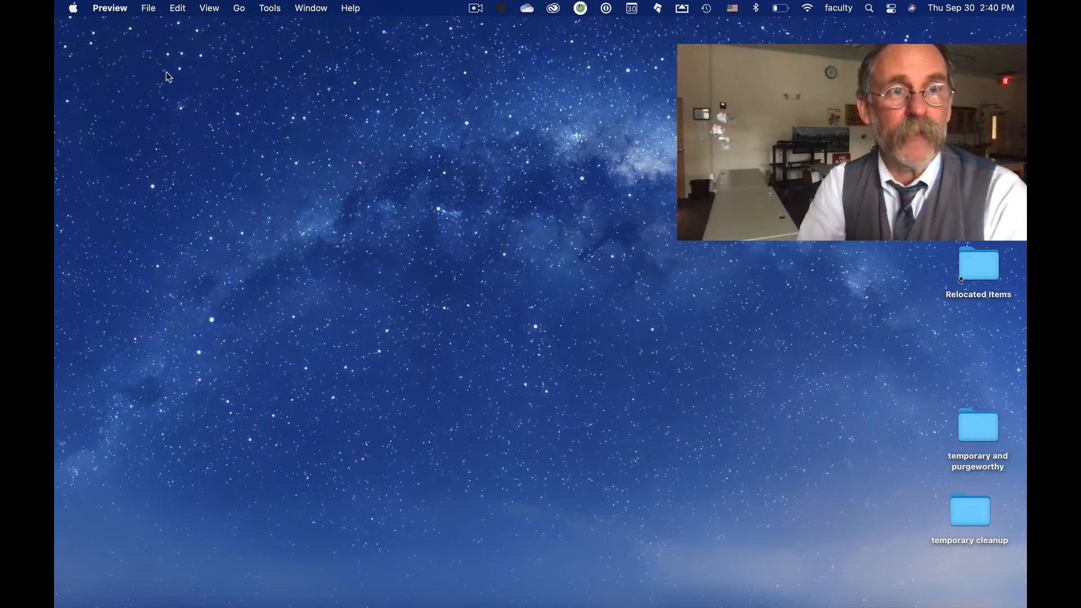
Choose File > Import from iPhone > Scan Documents to begin a phone-camera scan.
left_click(147, 7)
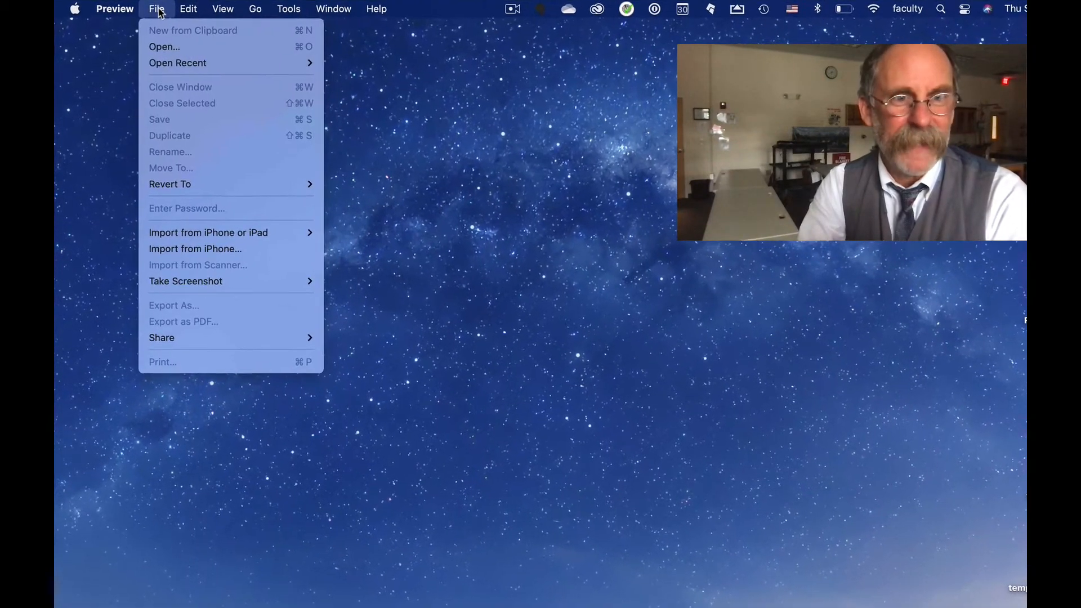
mouse_move(225, 259)
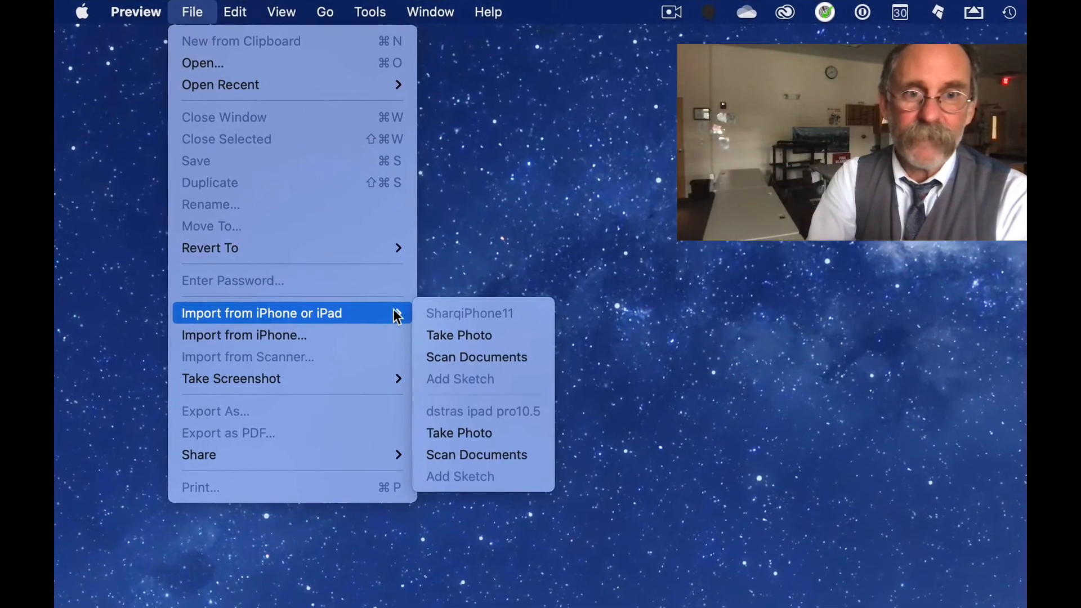
mouse_move(513, 387)
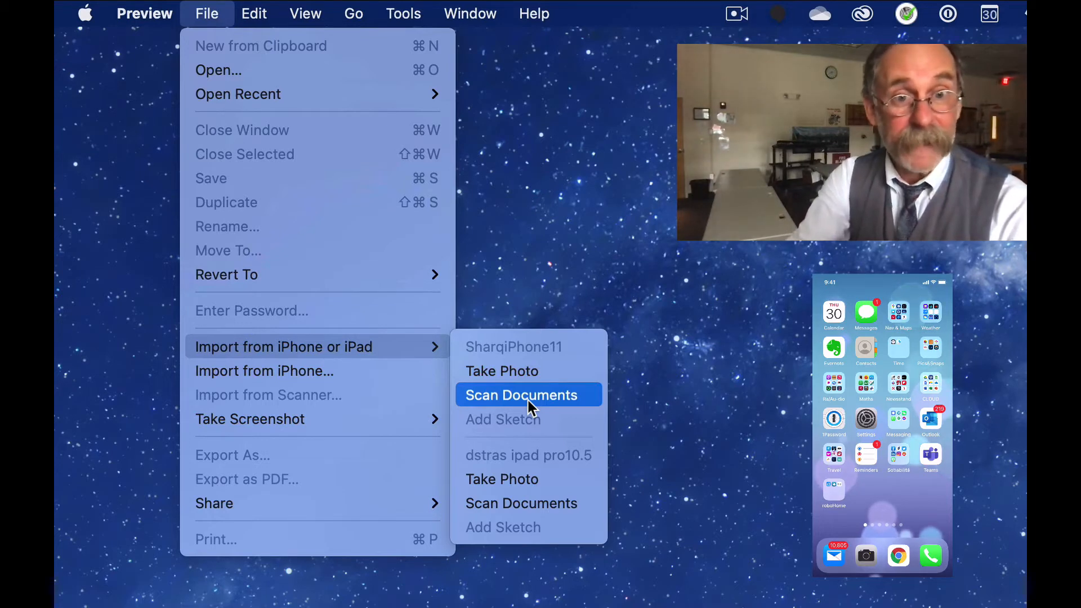
left_click(522, 395)
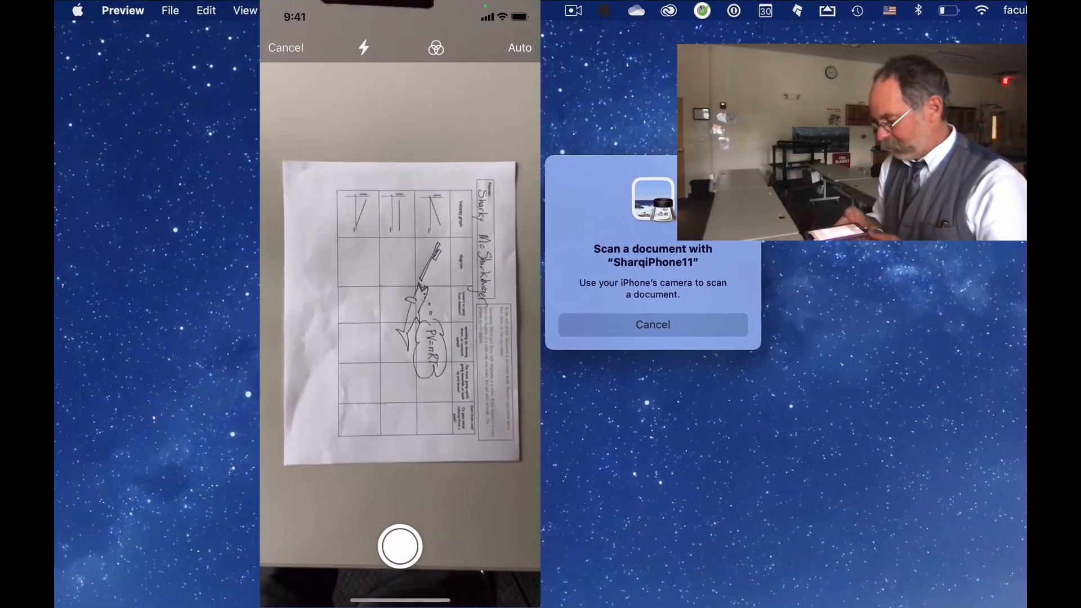
Capture the first handwritten page, discarding a bad shot and retaking it.
left_click(399, 548)
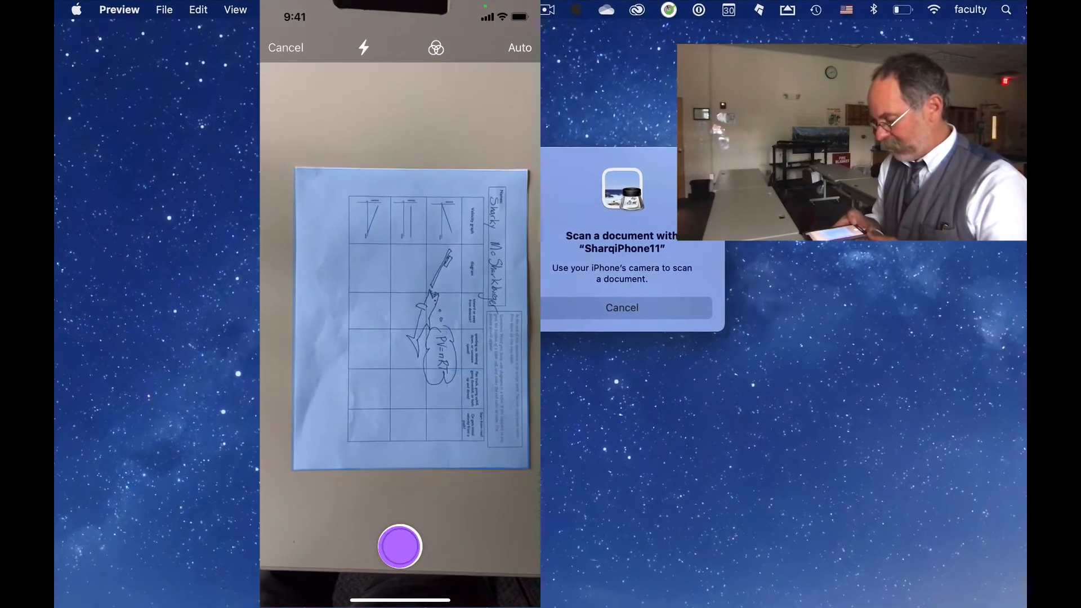
left_click(399, 548)
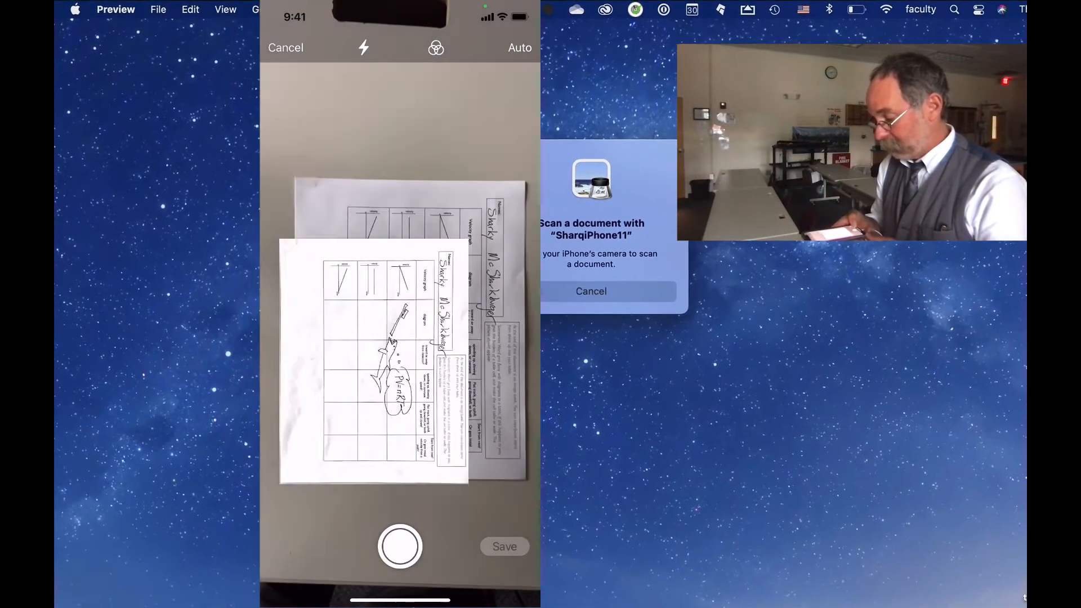
left_click(400, 546)
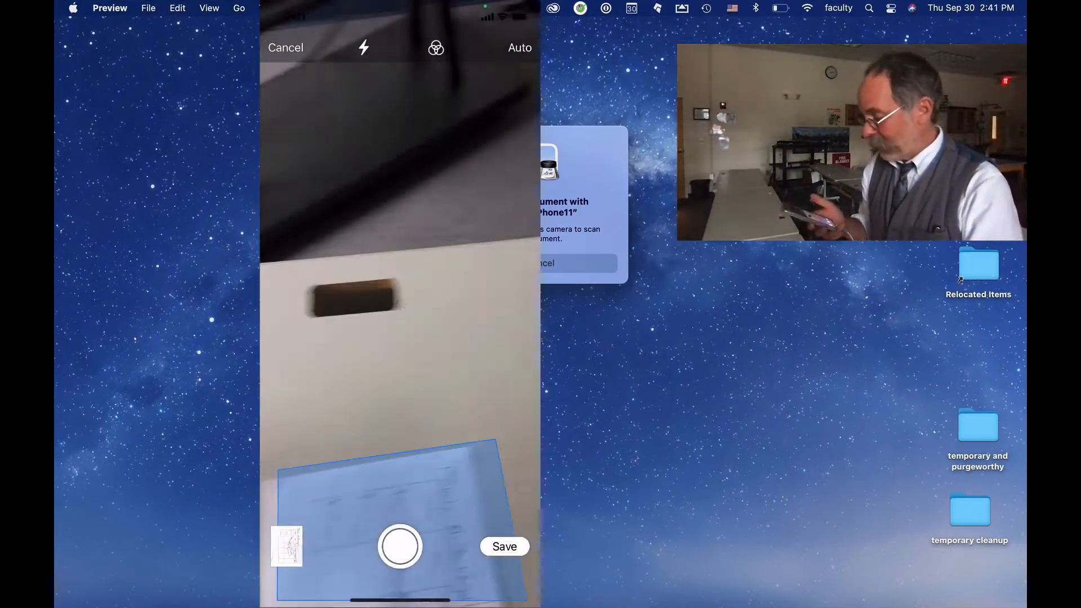
left_click(400, 547)
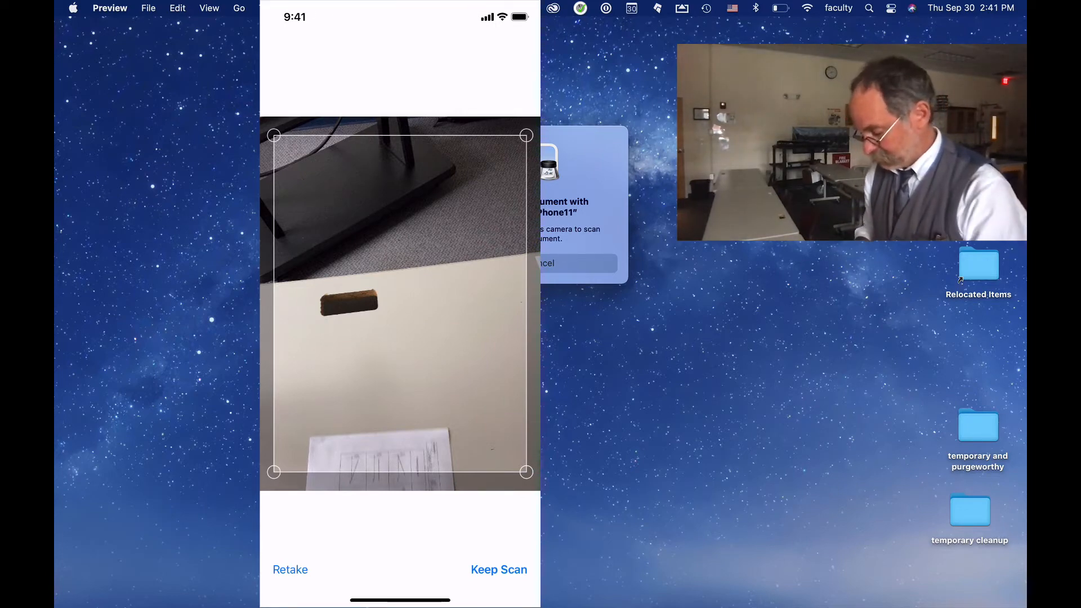
left_click(289, 570)
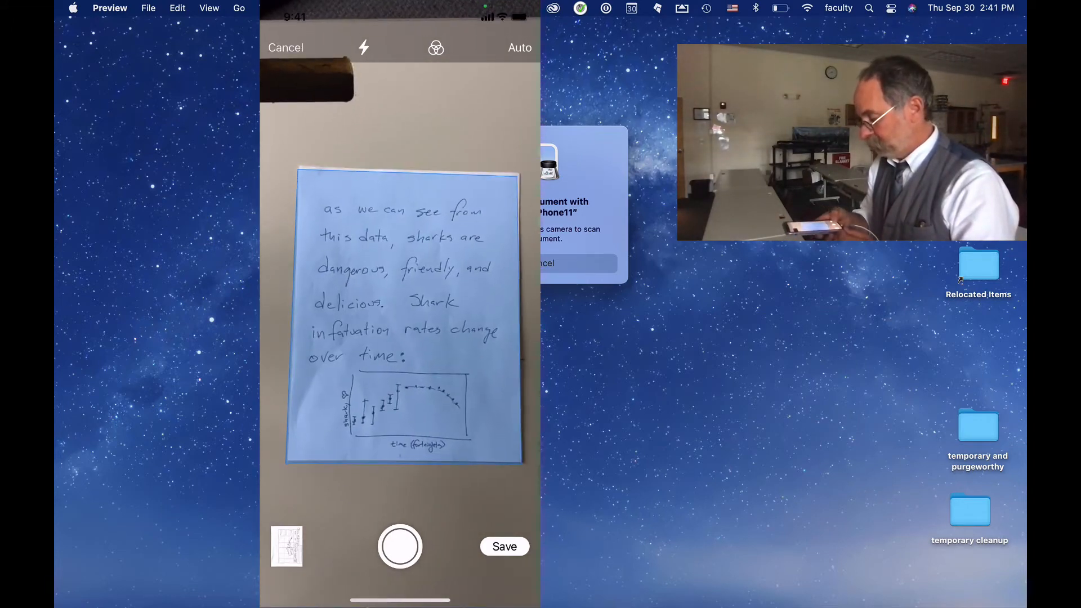
Capture and keep the shark data graph page, then photograph the next handwritten page.
left_click(399, 546)
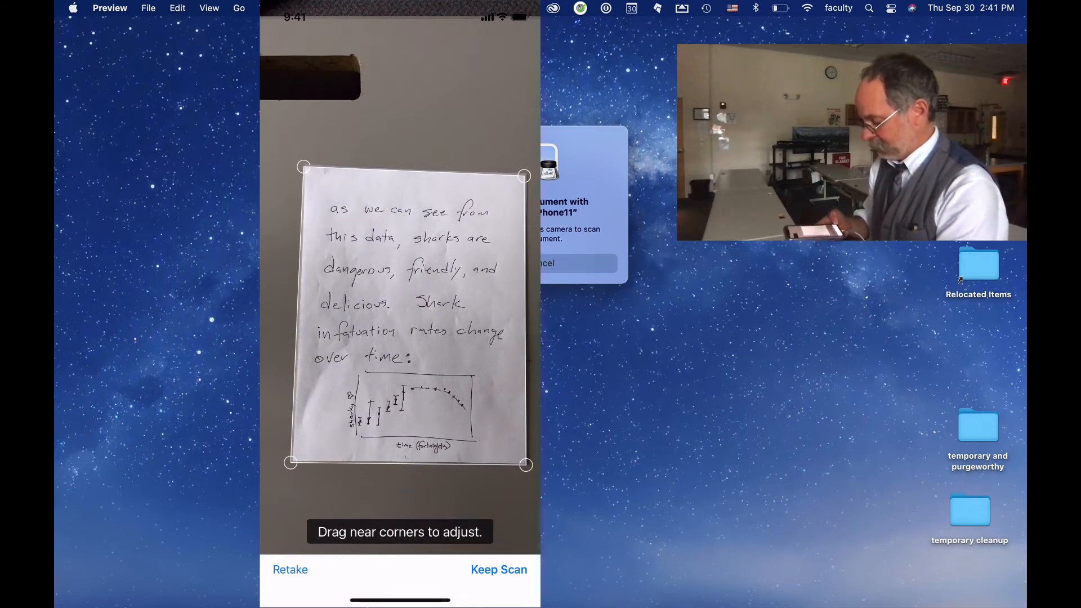
left_click(498, 570)
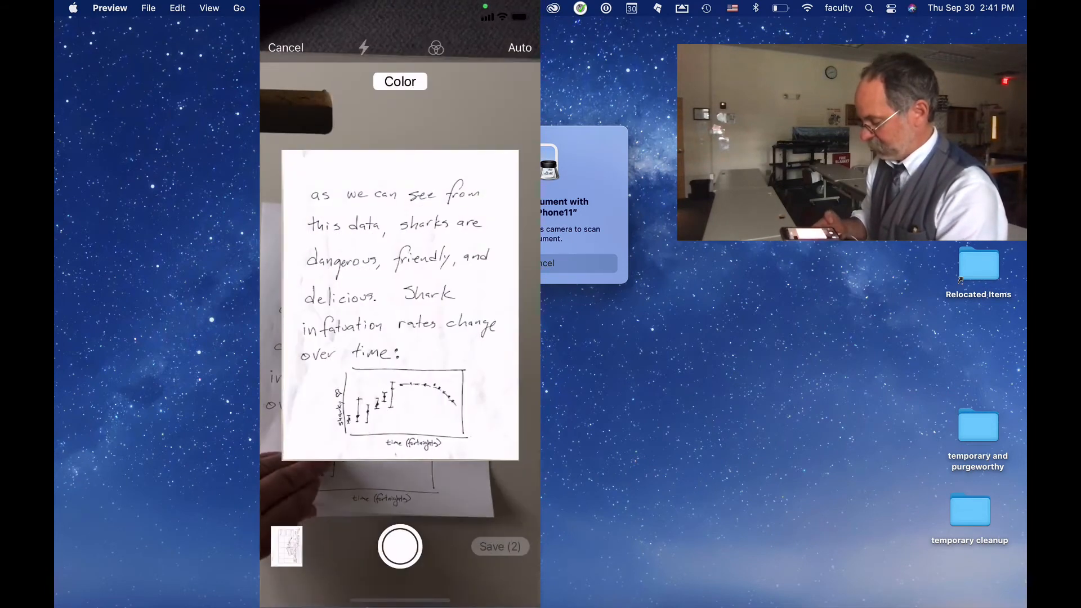
left_click(400, 546)
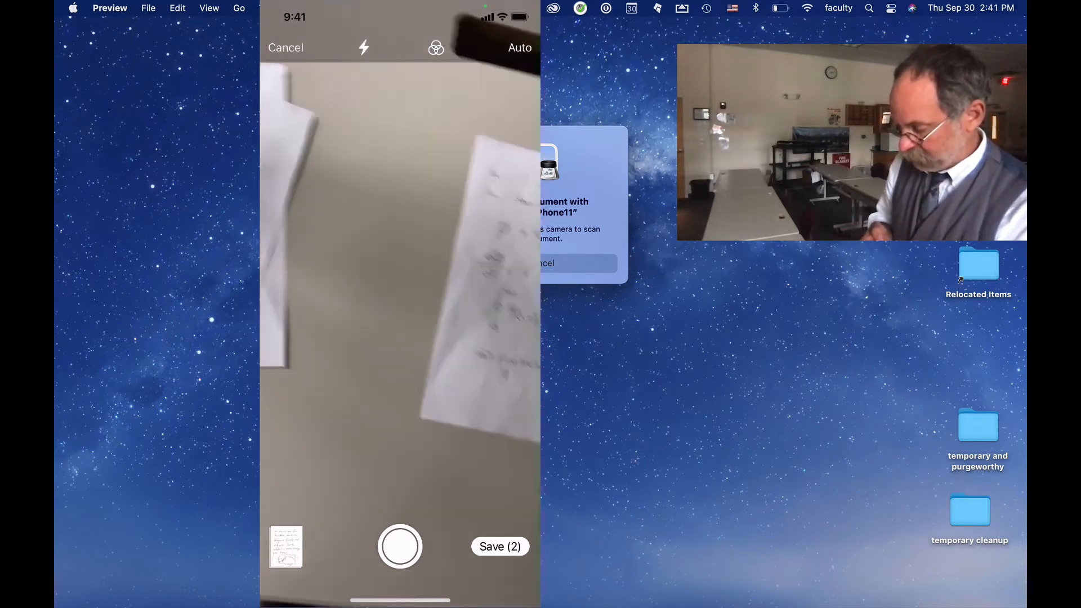
left_click(399, 546)
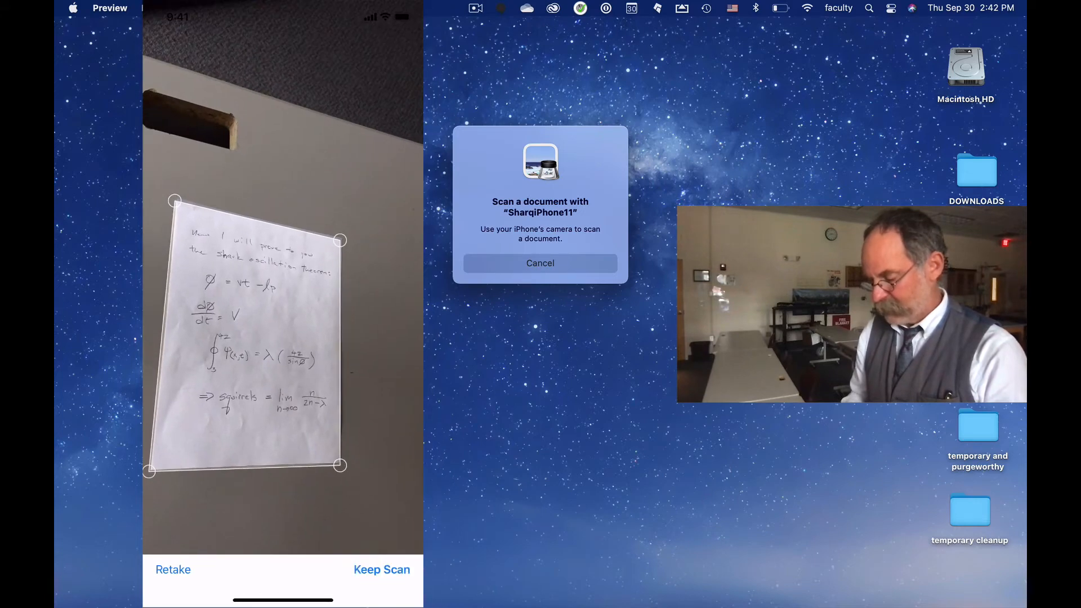
Keep the oscillation theorem page and capture and keep the feelings-on-school page.
left_click(382, 570)
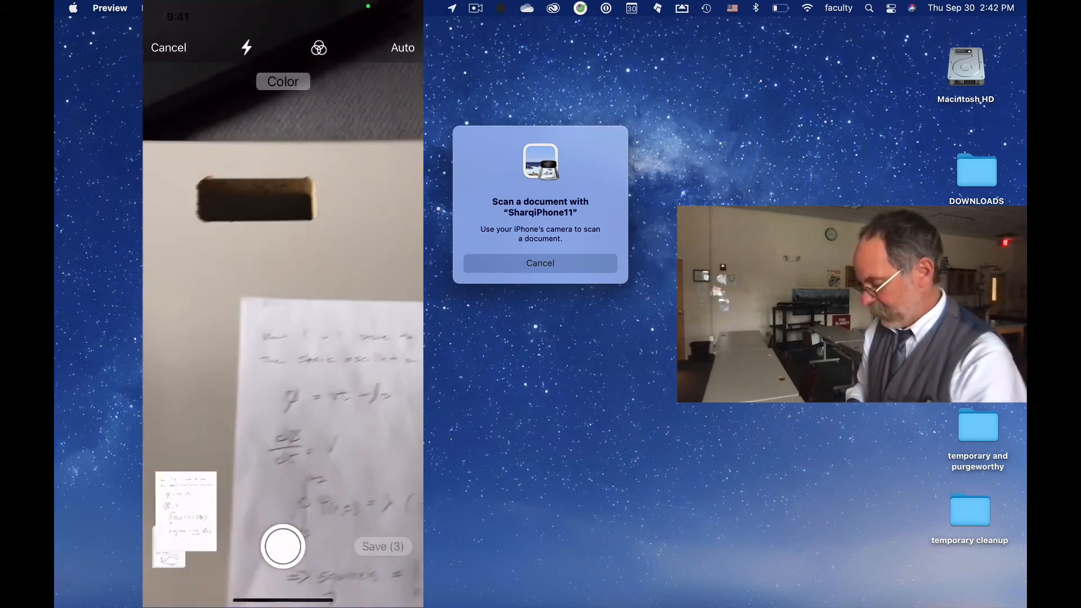
left_click(281, 548)
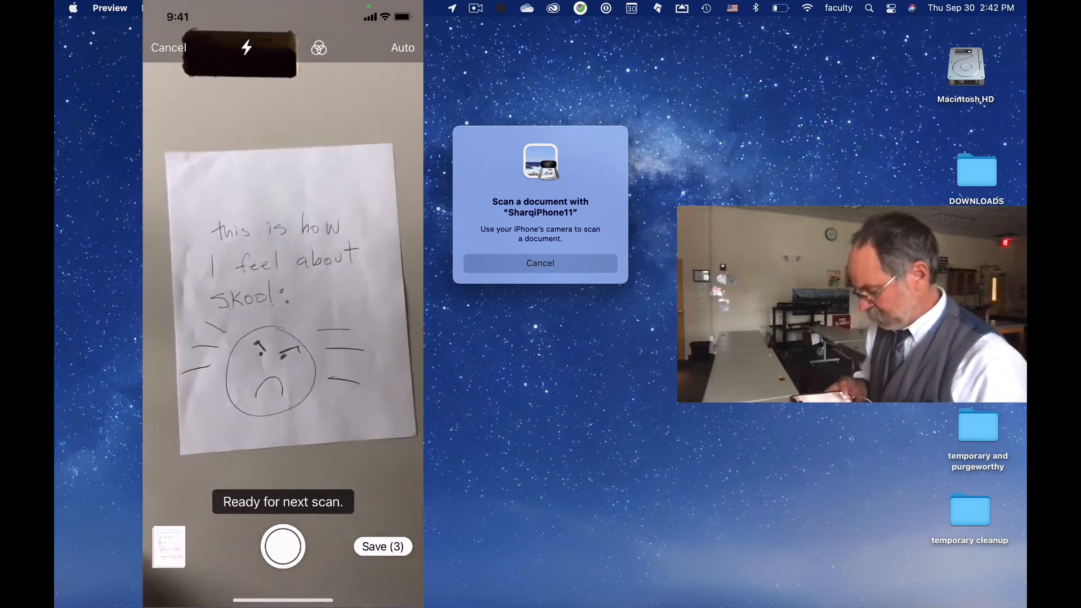
left_click(282, 546)
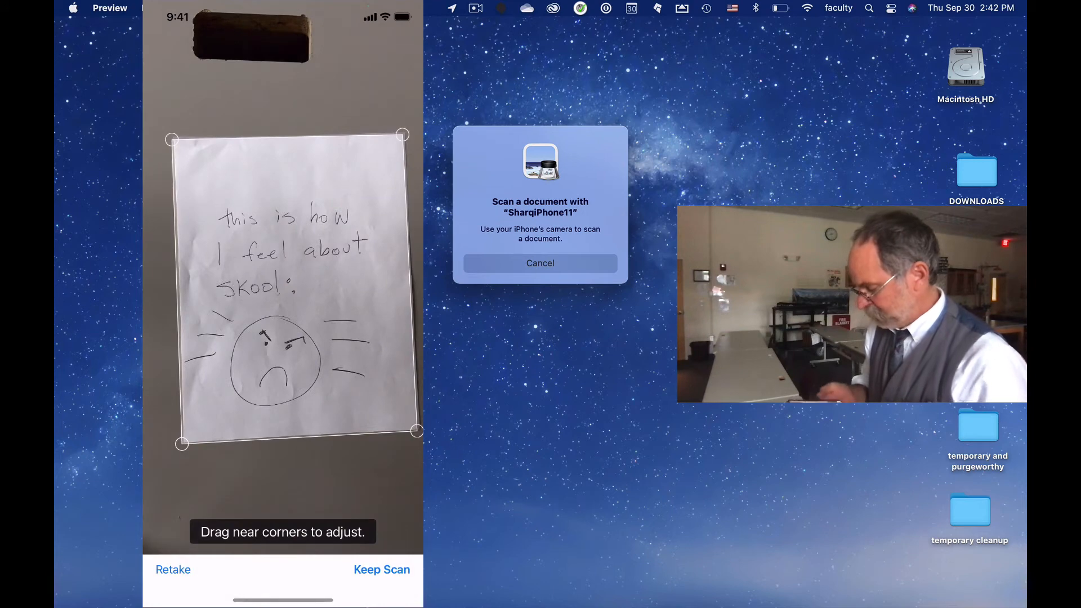
left_click(382, 570)
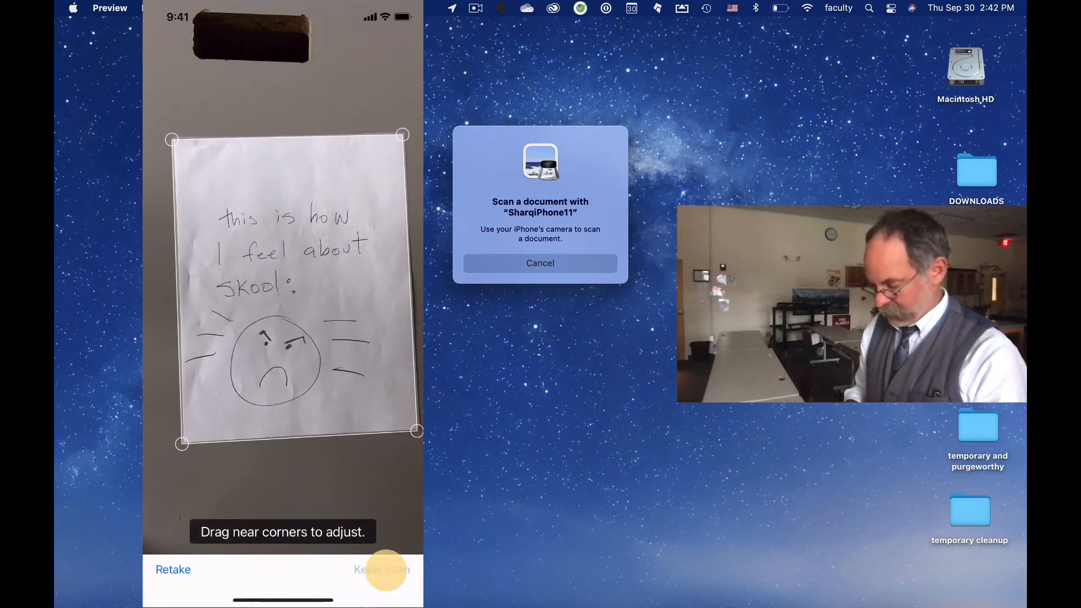
left_click(382, 570)
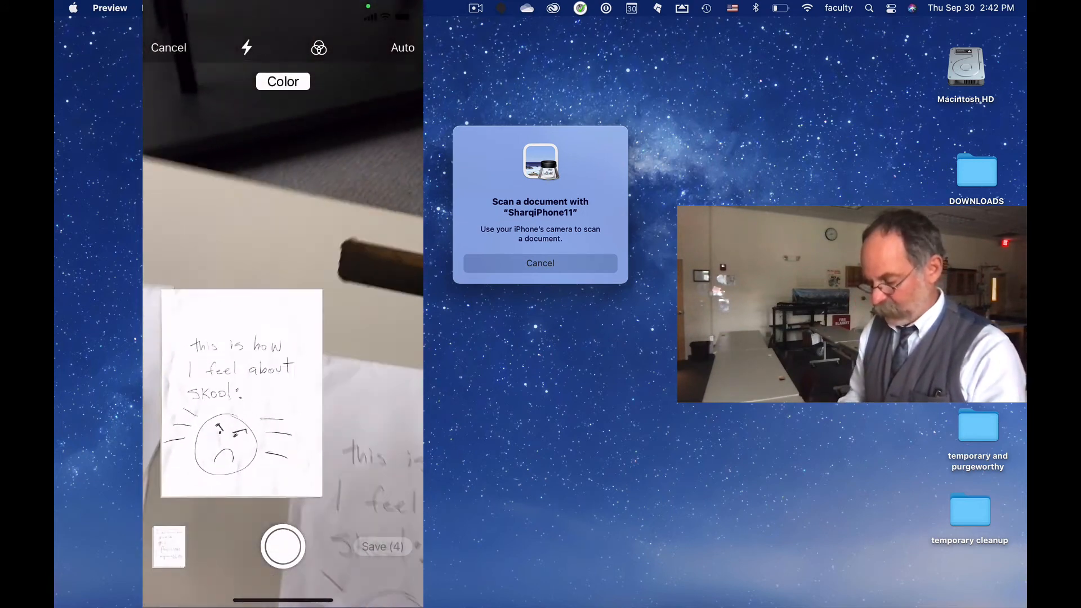
left_click(281, 547)
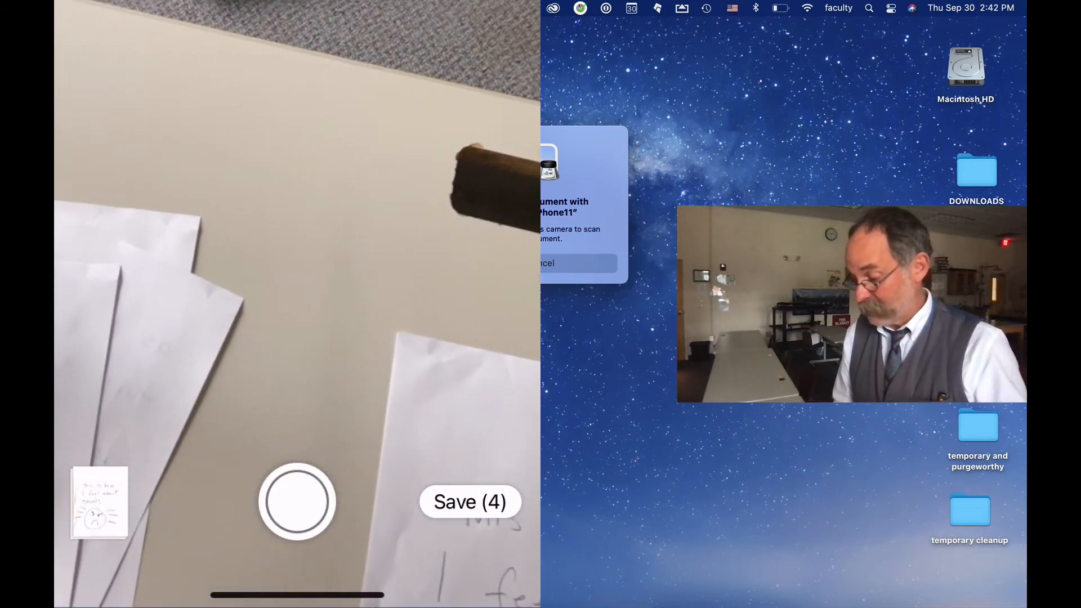
Save all four scanned pages into a new untitled Preview document.
left_click(471, 501)
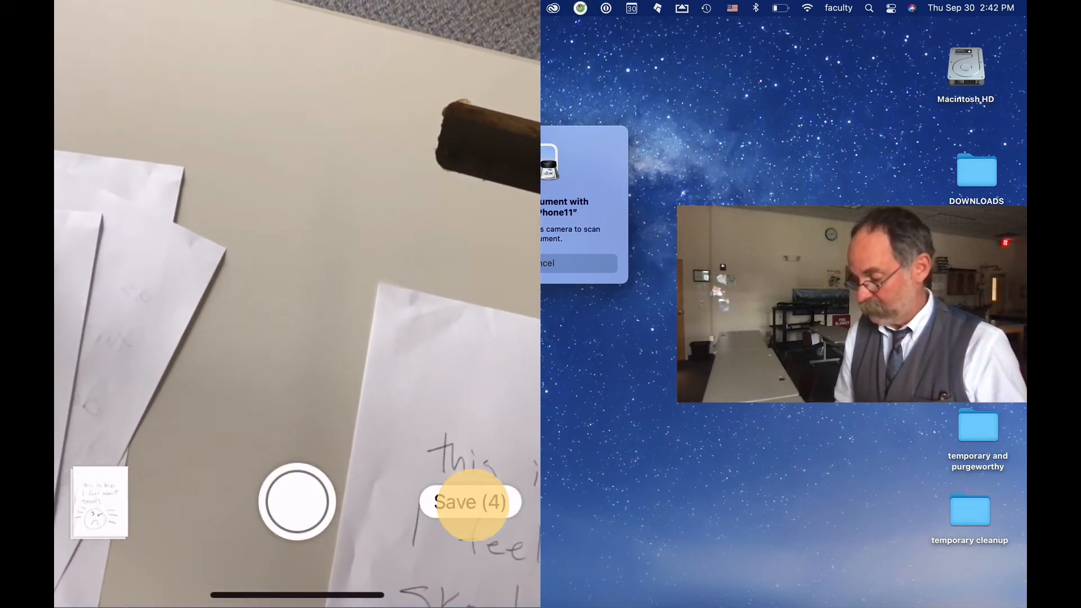
left_click(471, 502)
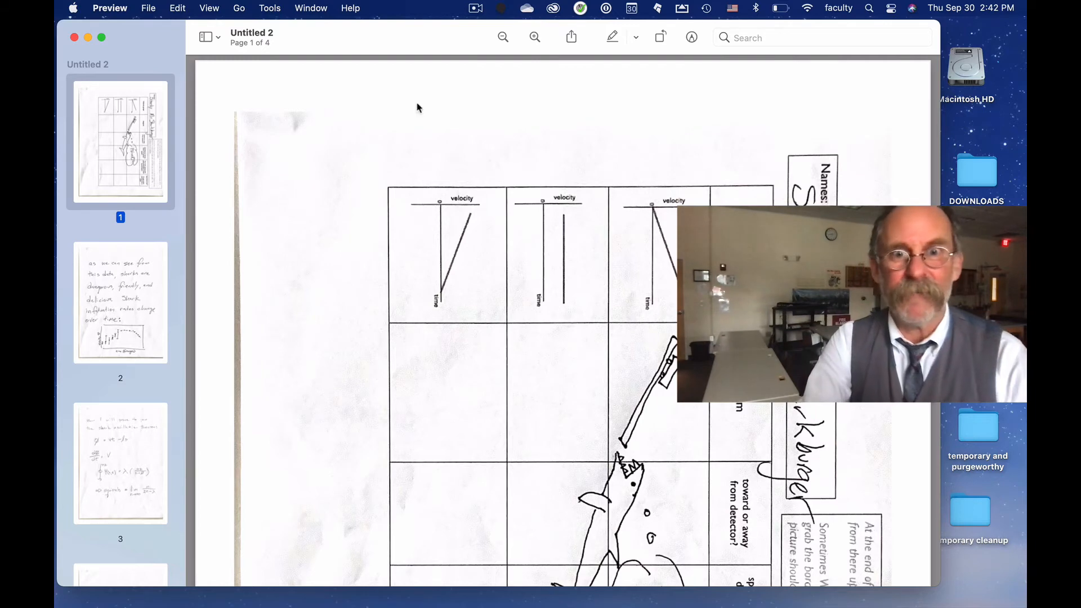
Scroll through the four scanned pages of Untitled 2 and bring up its name popover.
scroll("down", 3)
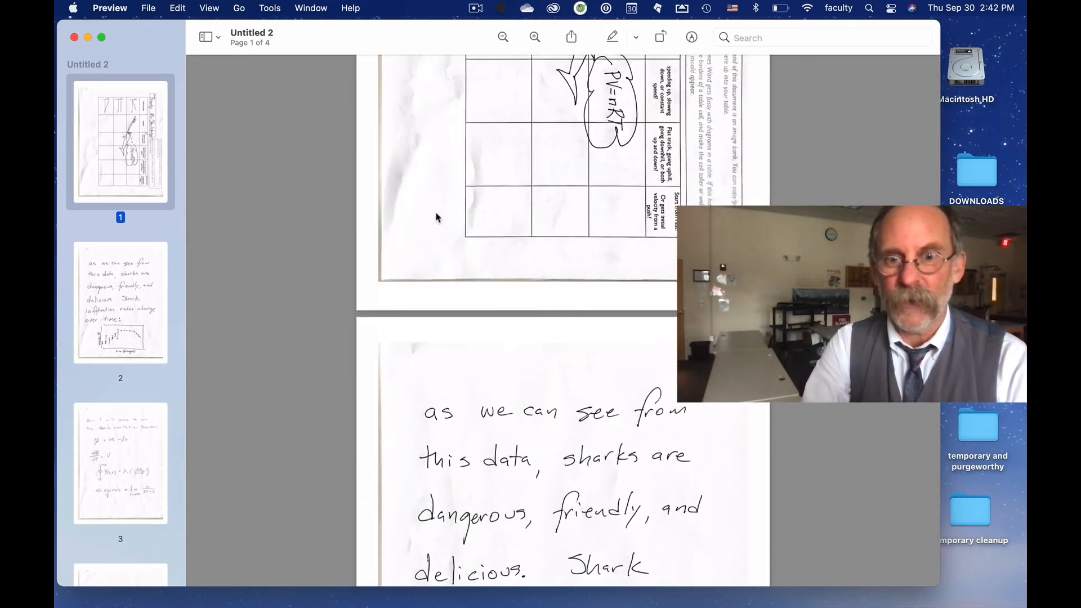
scroll("down", 3)
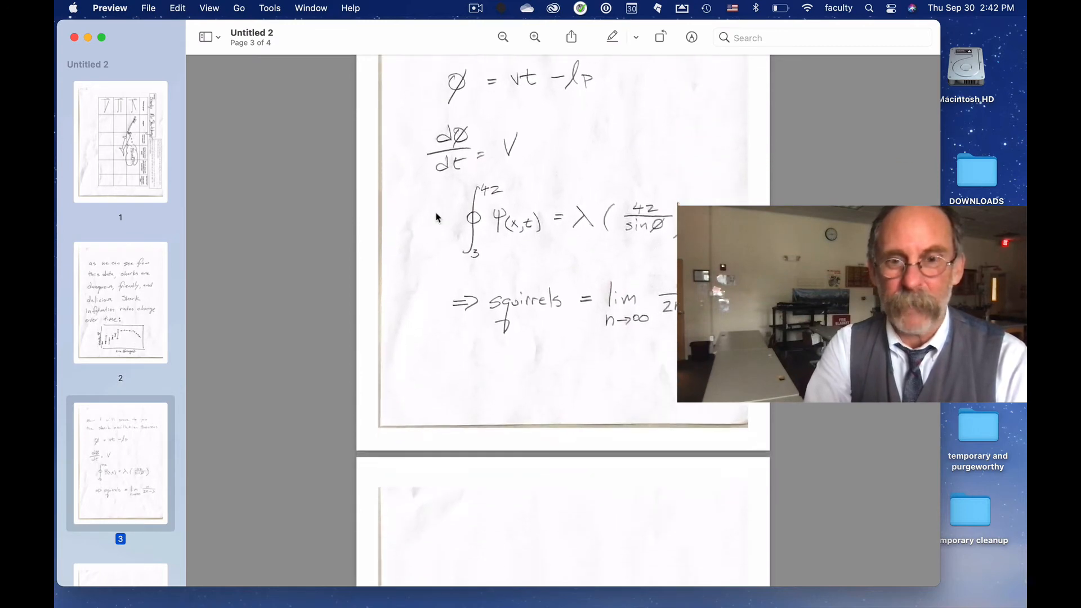
scroll("down", 3)
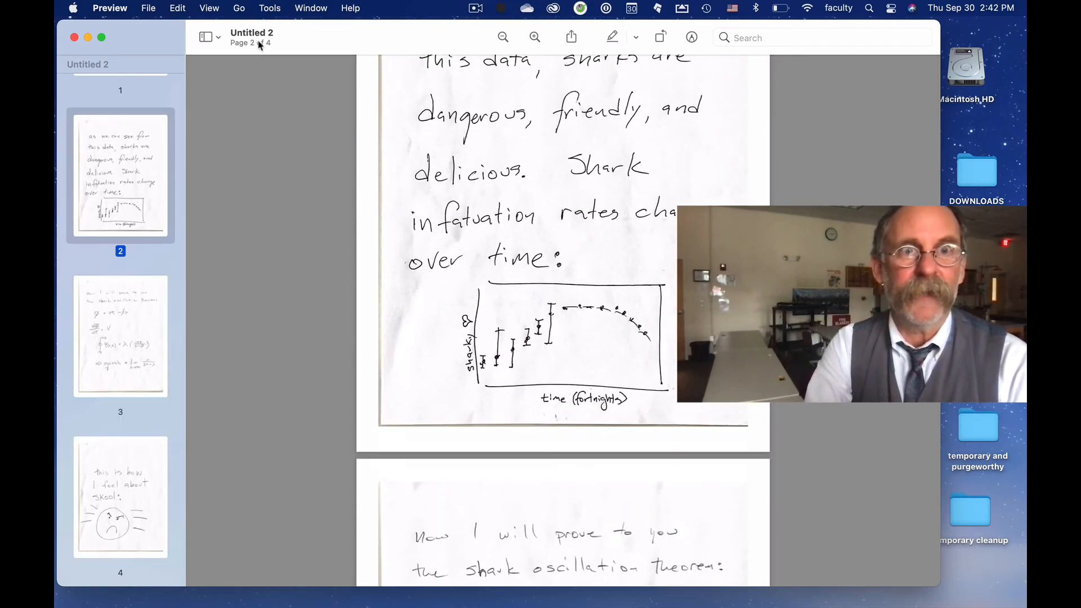
left_click(280, 32)
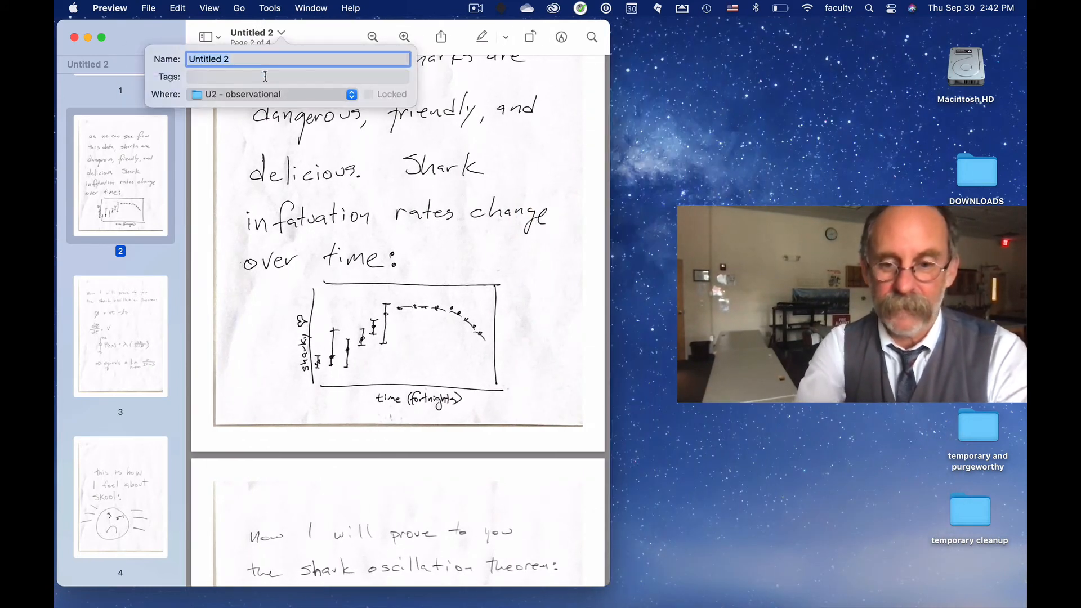
Enter 'sharkys home' as the start of the document's new name.
type("shar")
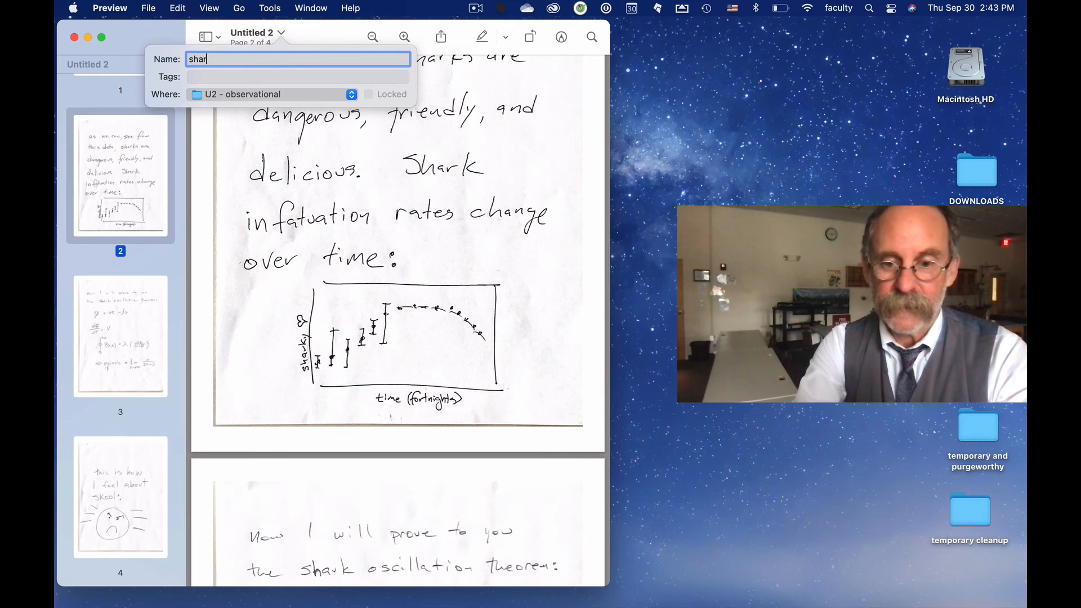
type("kys")
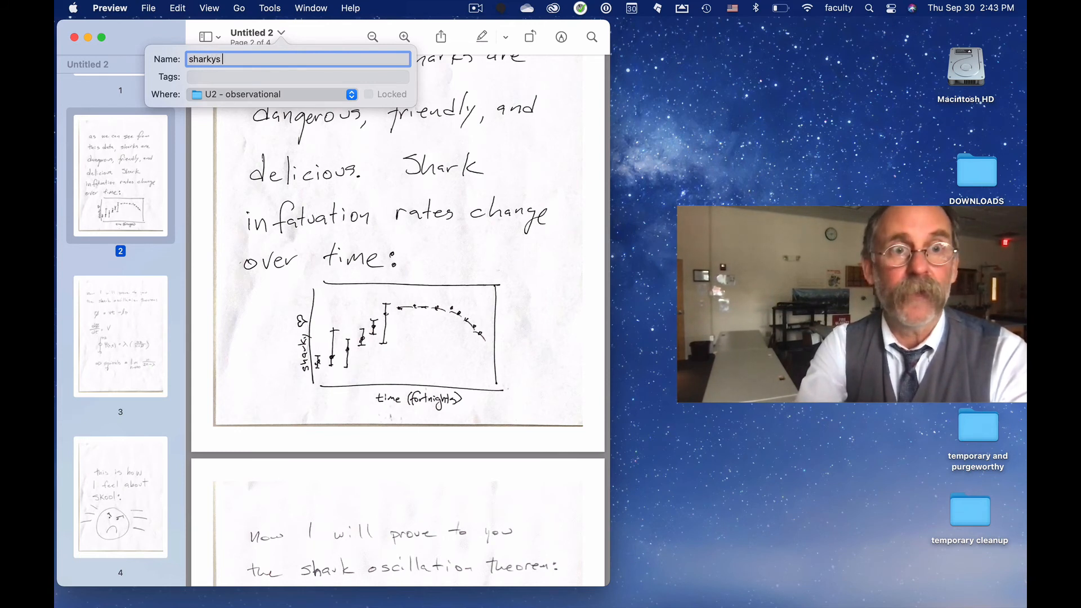
type("home")
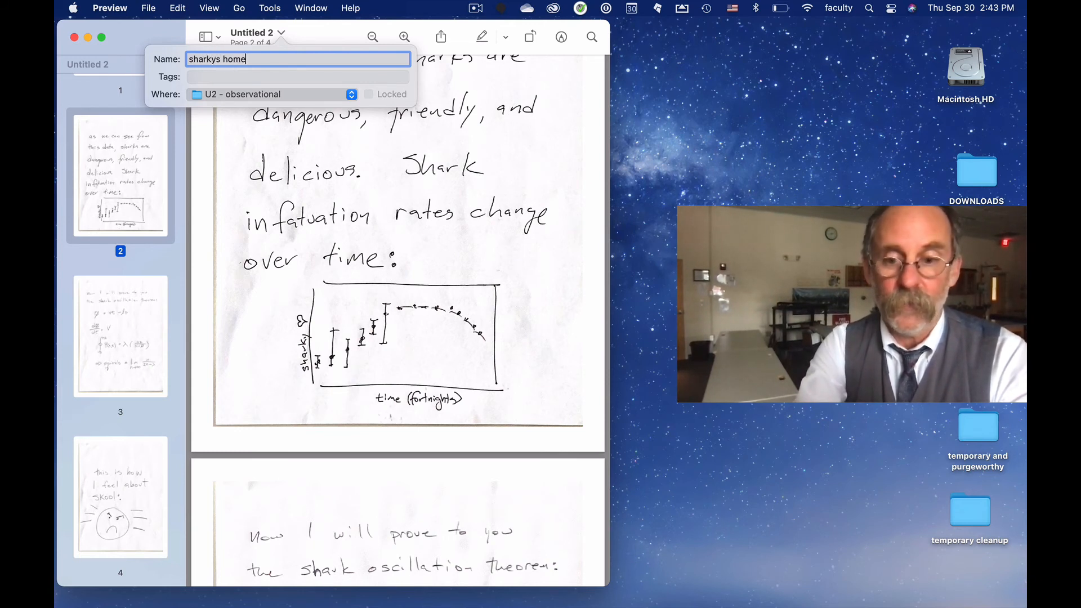